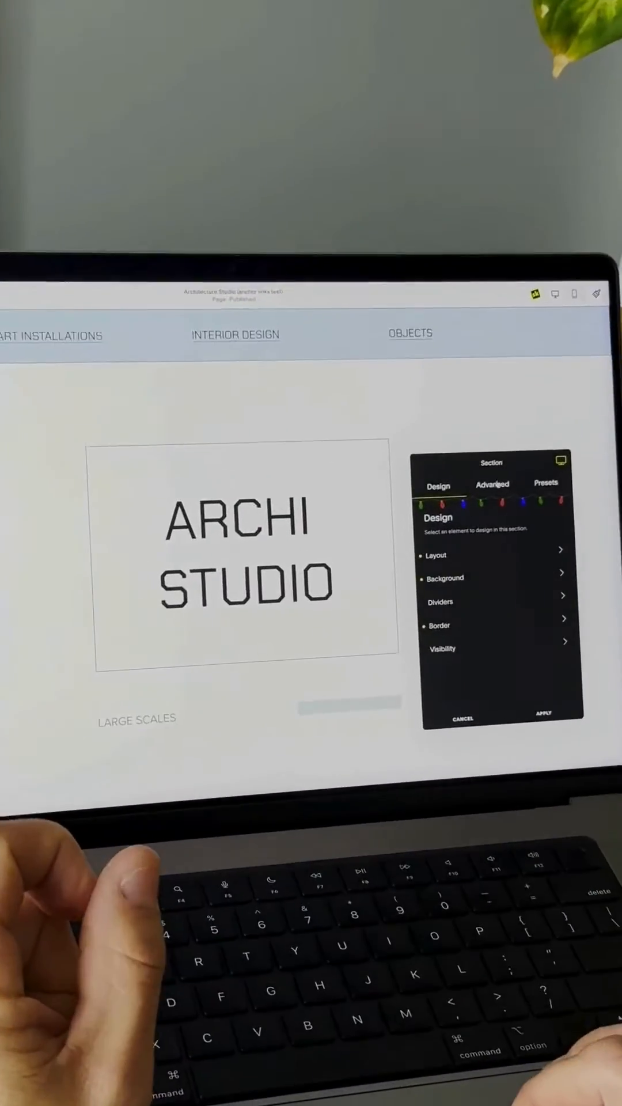
# Set the ARCHI STUDIO header section's Sticky Section mode to Top with 0vh offset and apply.
pyautogui.click(492, 484)
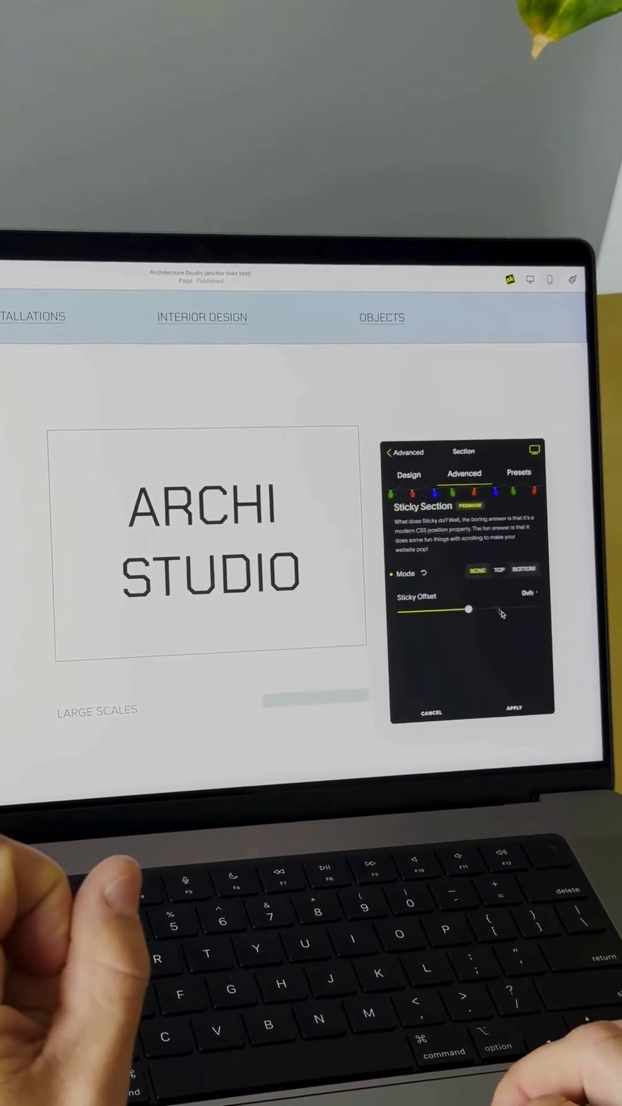
pyautogui.click(497, 571)
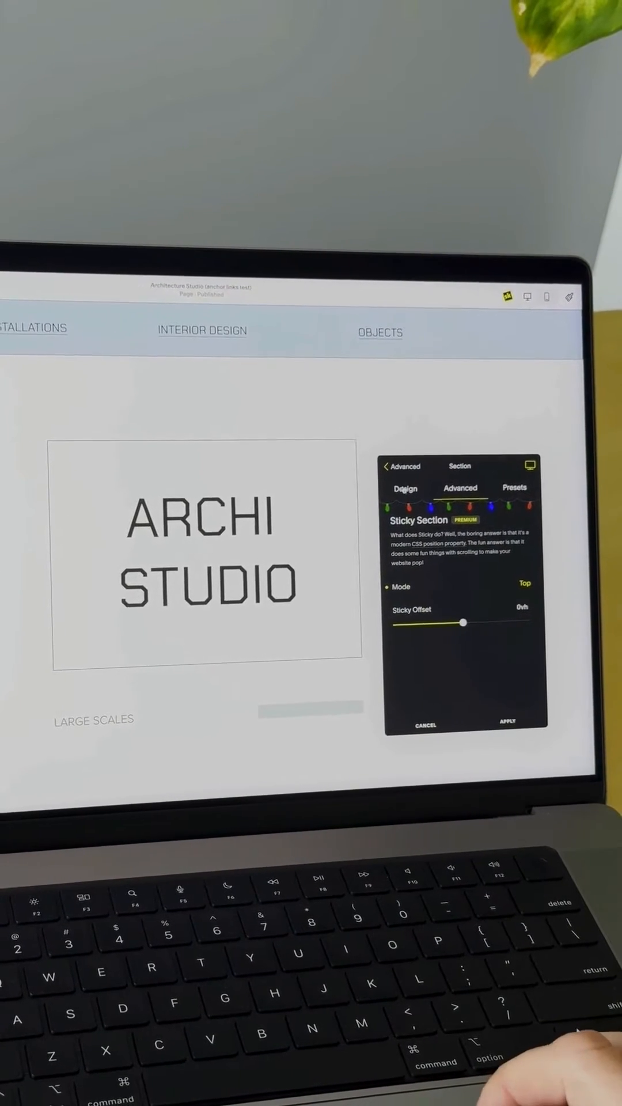
pyautogui.click(402, 466)
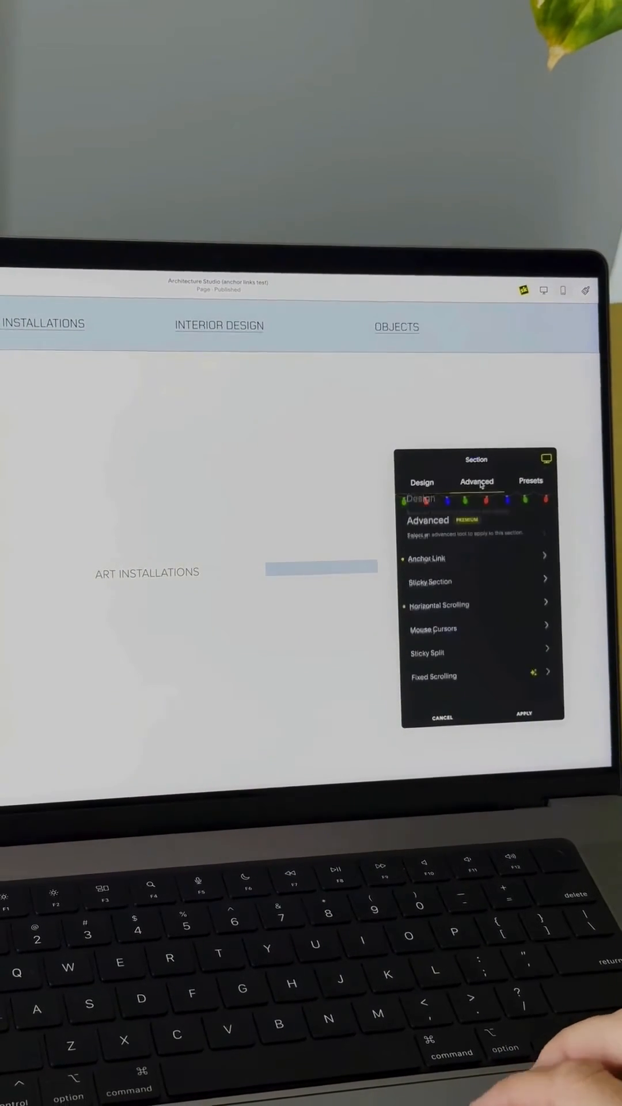
# Assign an anchor link Section ID to the Art Installations section.
pyautogui.click(426, 558)
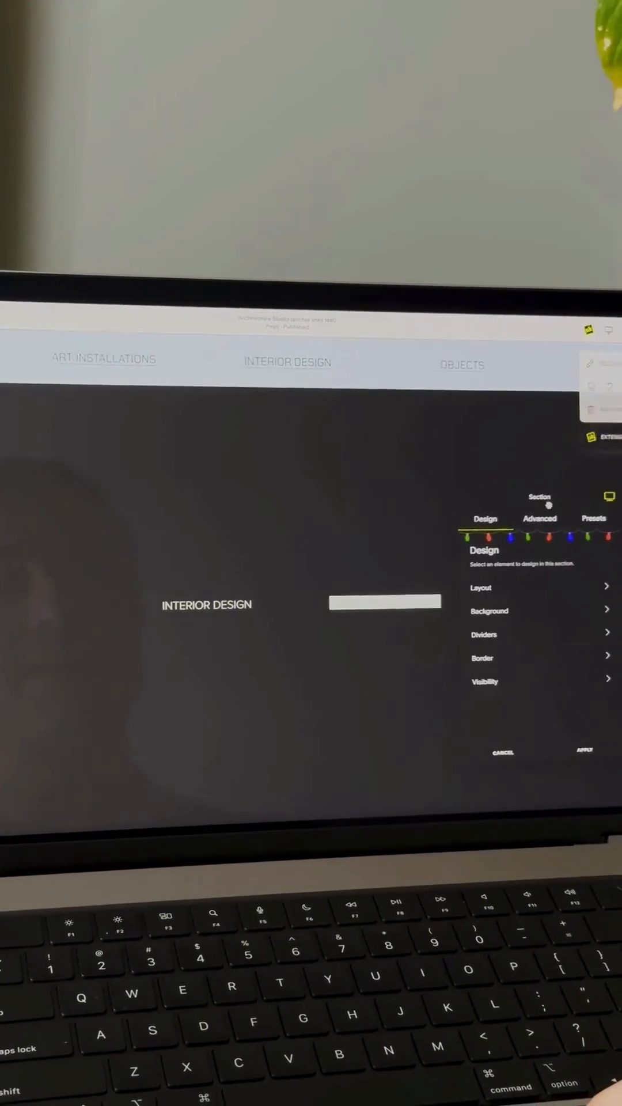
# Enter 'design' as the Interior Design section's anchor link Section ID.
pyautogui.click(539, 519)
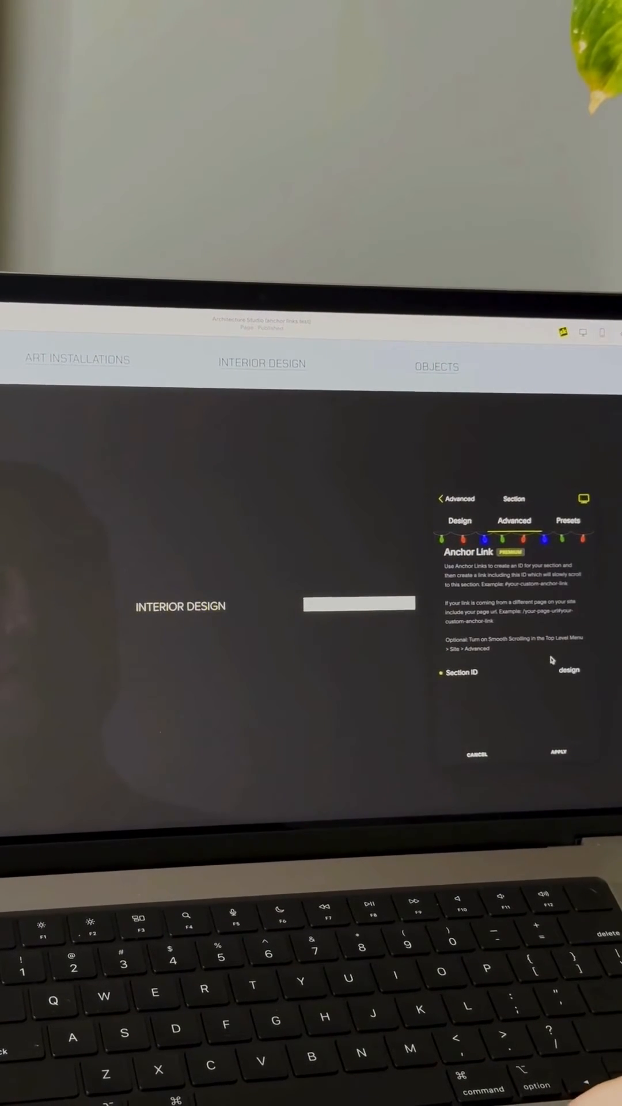